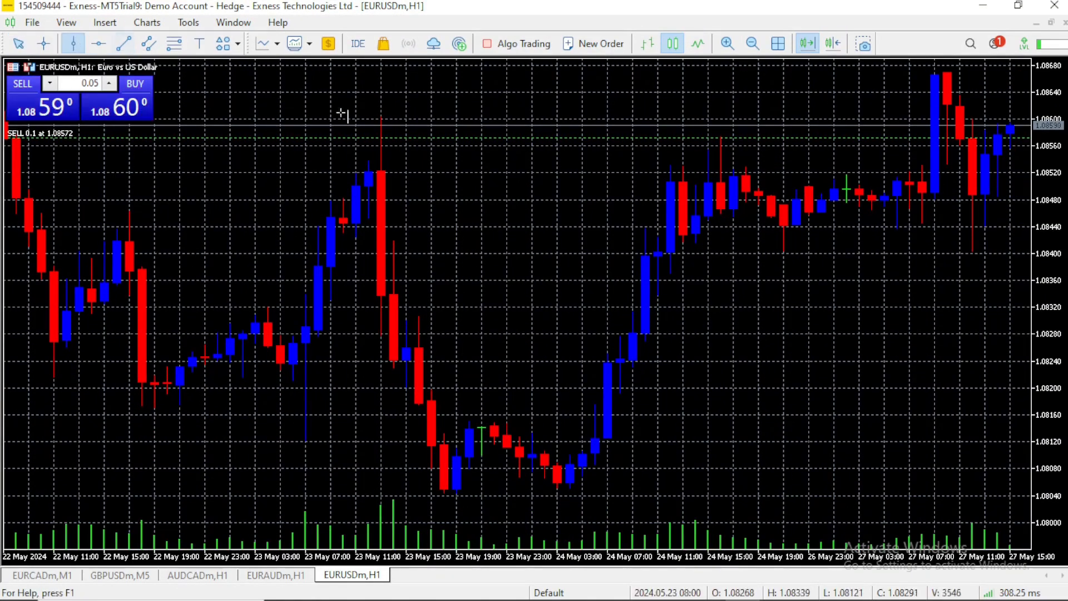
{"action": "mouse_move", "coordinate": [796, 207]}
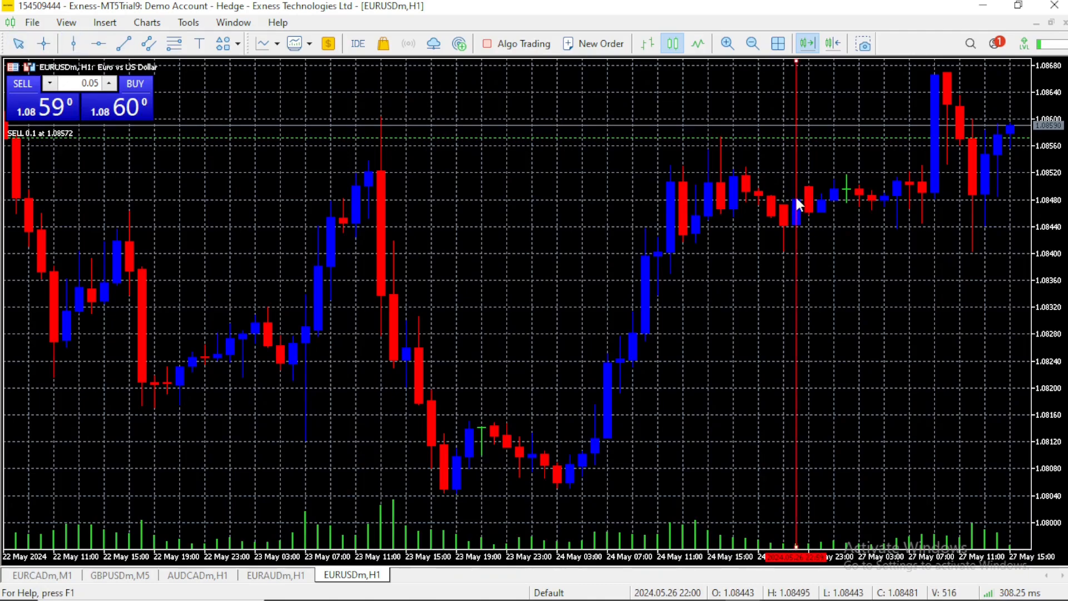
{"action": "mouse_move", "coordinate": [341, 297]}
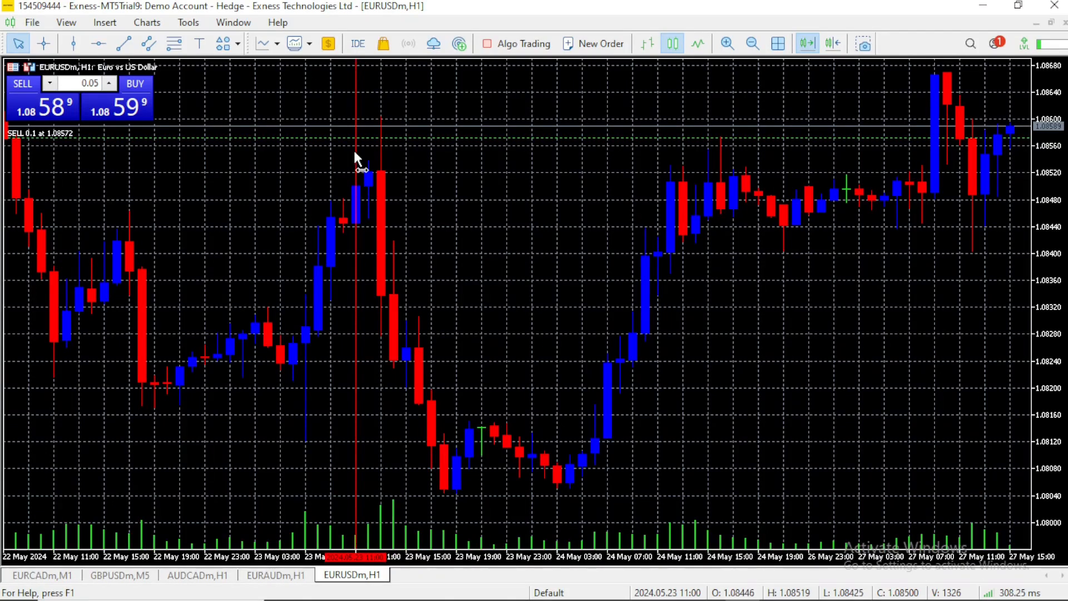
Open the vertical line's object options, then add a horizontal line and open its options
{"action": "right_click", "coordinate": [354, 171]}
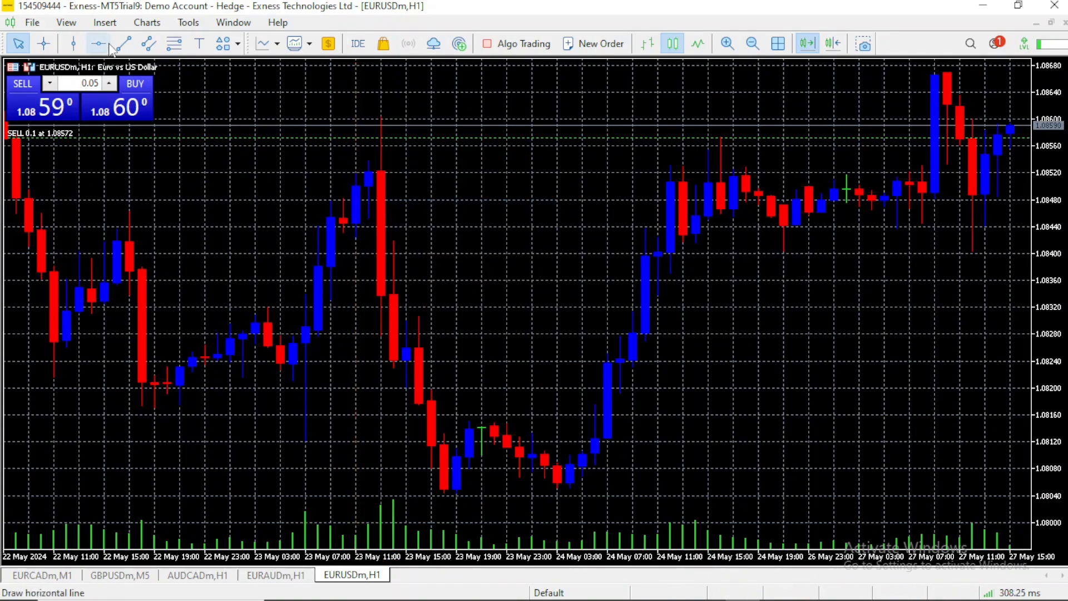
{"action": "left_click", "coordinate": [98, 43]}
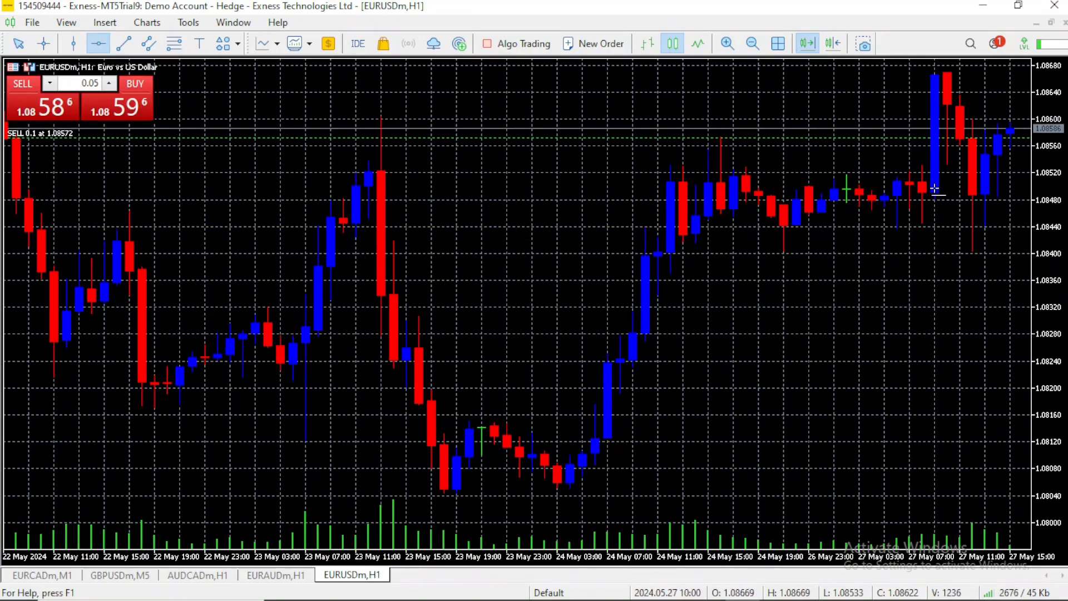
{"action": "mouse_move", "coordinate": [749, 190]}
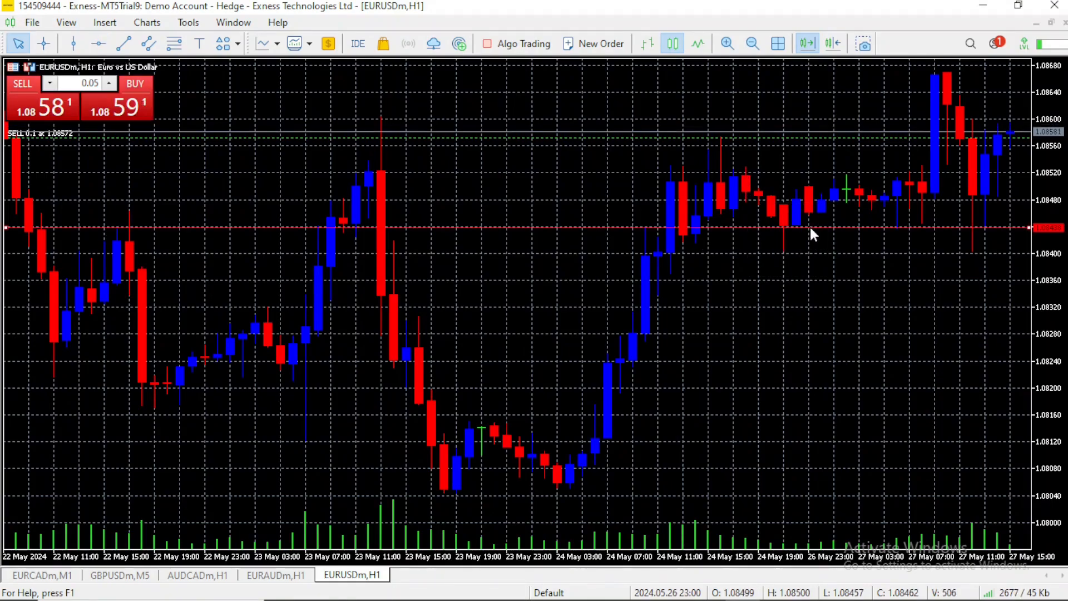
{"action": "mouse_move", "coordinate": [770, 235]}
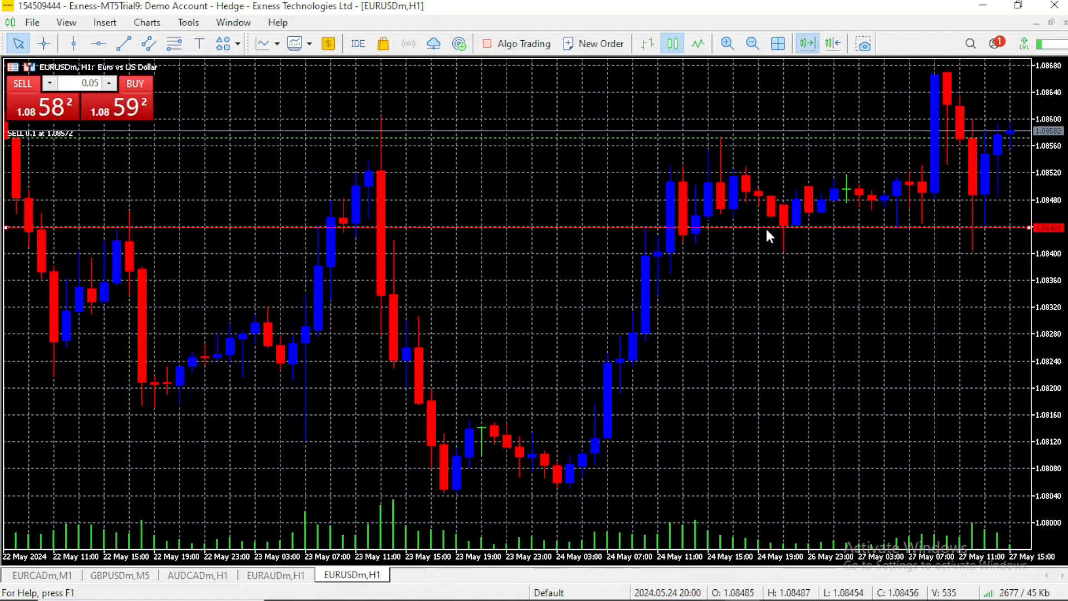
{"action": "mouse_move", "coordinate": [764, 230]}
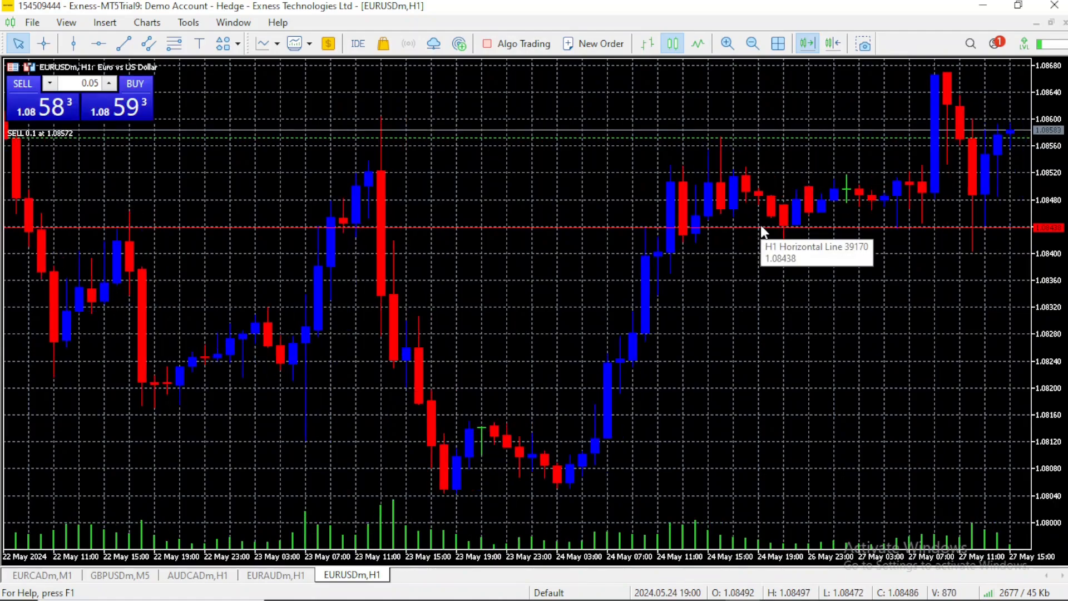
{"action": "right_click", "coordinate": [763, 232]}
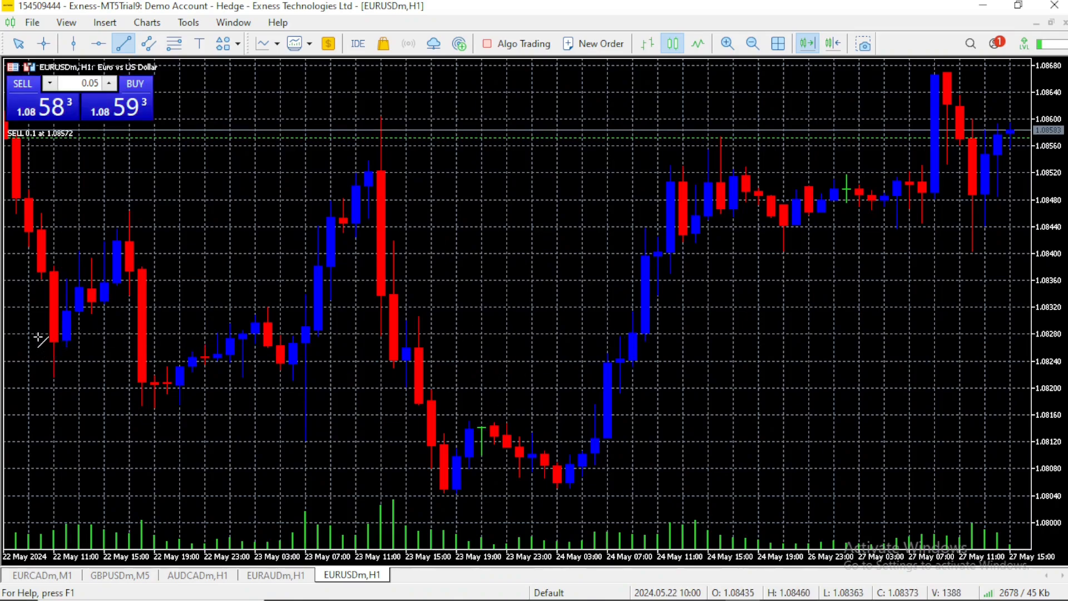
Draw a falling trend line from 22 to 23 May, reposition it, then delete it
{"action": "left_click_drag", "start_coordinate": [37, 339], "coordinate": [443, 521]}
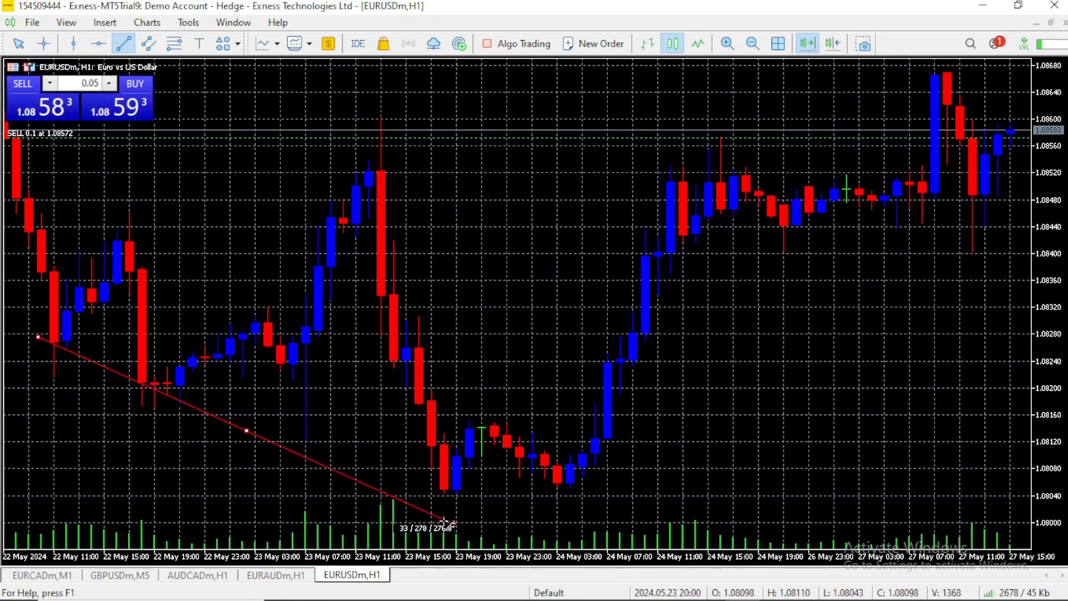
{"action": "left_click_drag", "start_coordinate": [443, 522], "coordinate": [470, 487]}
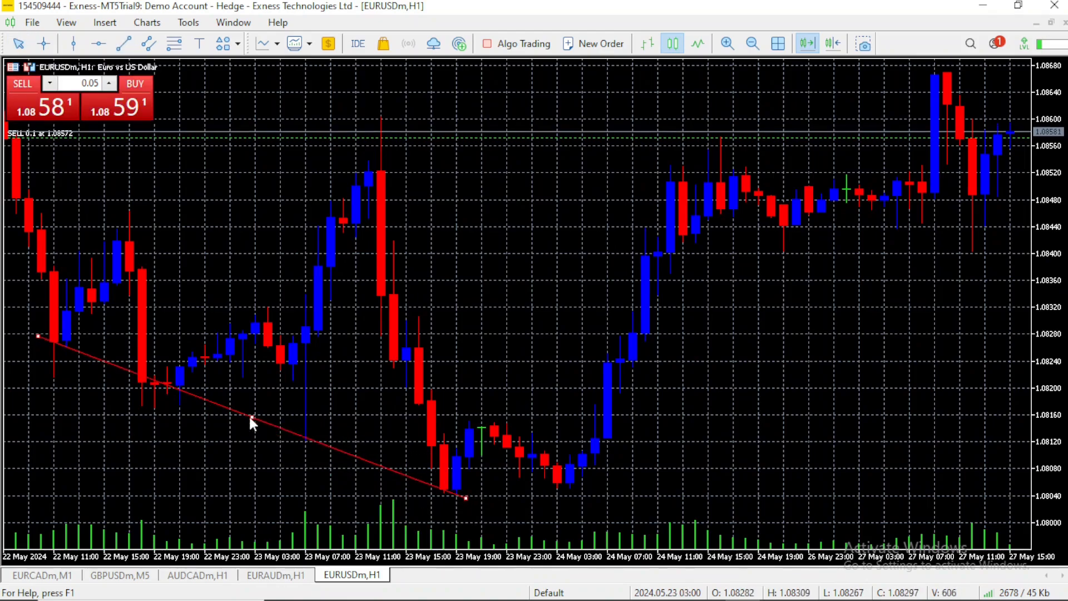
{"action": "left_click_drag", "start_coordinate": [252, 422], "coordinate": [212, 382]}
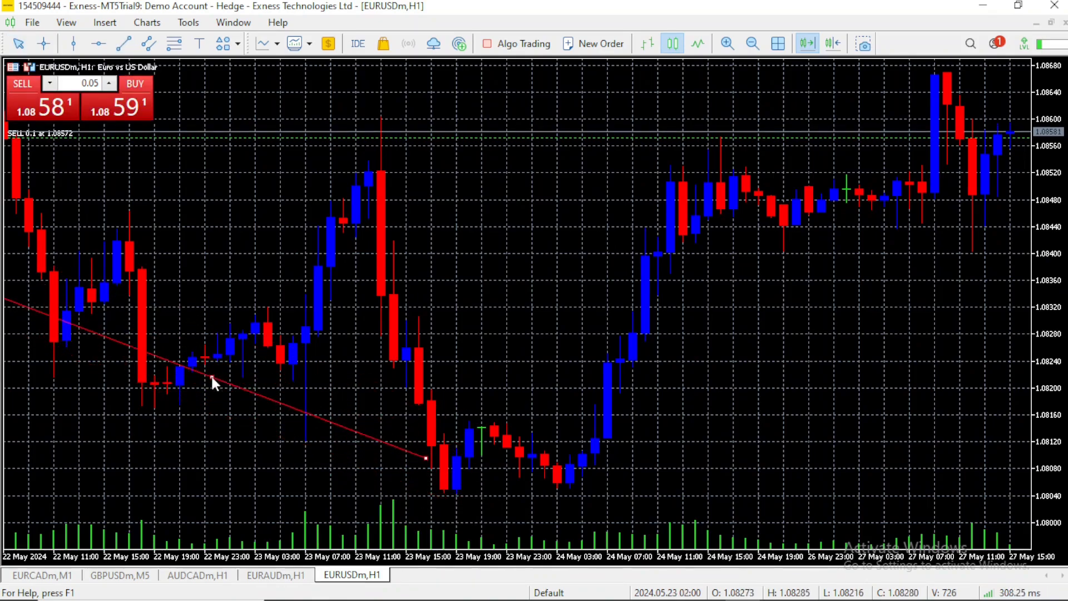
{"action": "left_click_drag", "start_coordinate": [211, 382], "coordinate": [265, 436]}
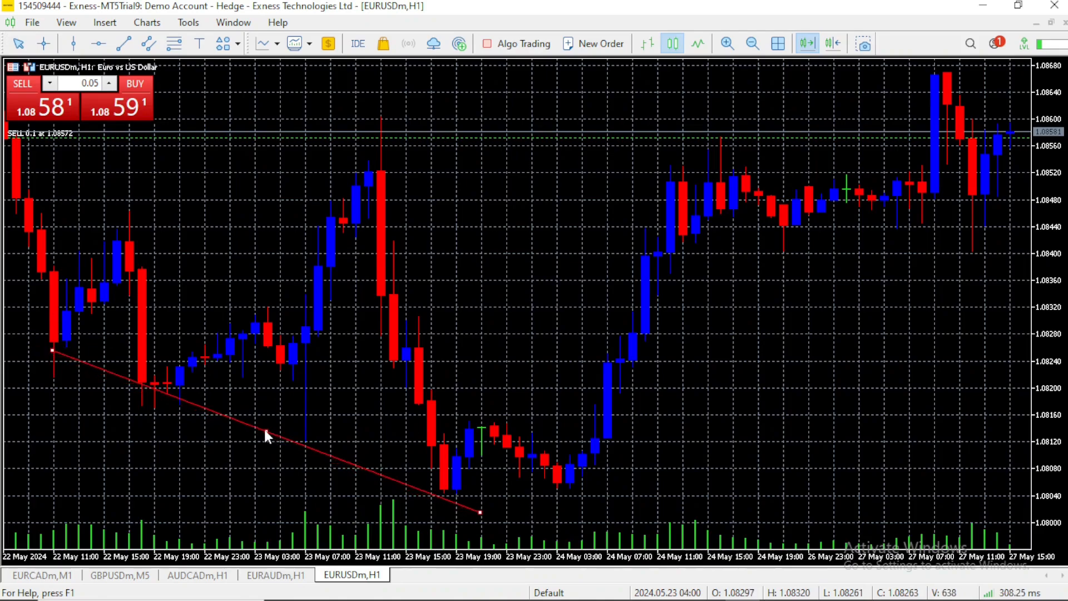
{"action": "right_click", "coordinate": [266, 437]}
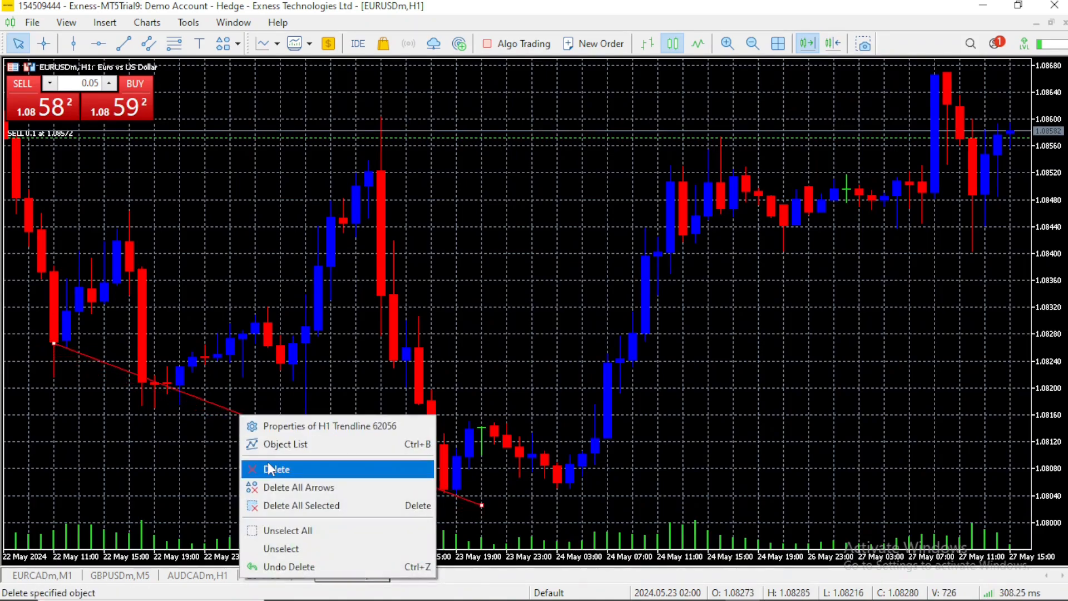
{"action": "left_click", "coordinate": [277, 468]}
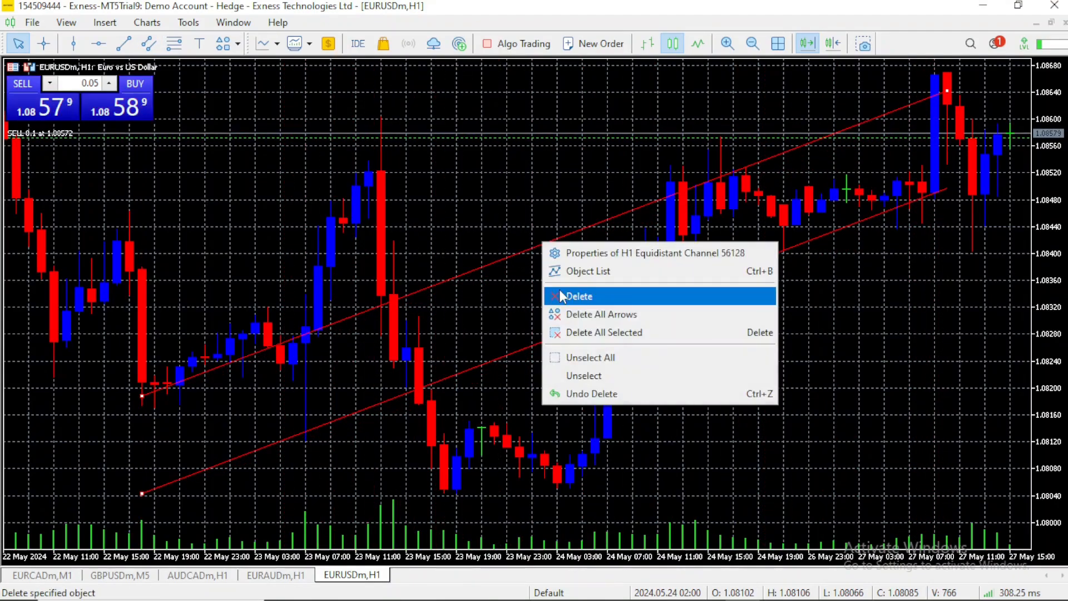
Delete the equidistant channel, add a DEEEE text object reading EURUSD, then show the arrow signs list
{"action": "left_click", "coordinate": [579, 296]}
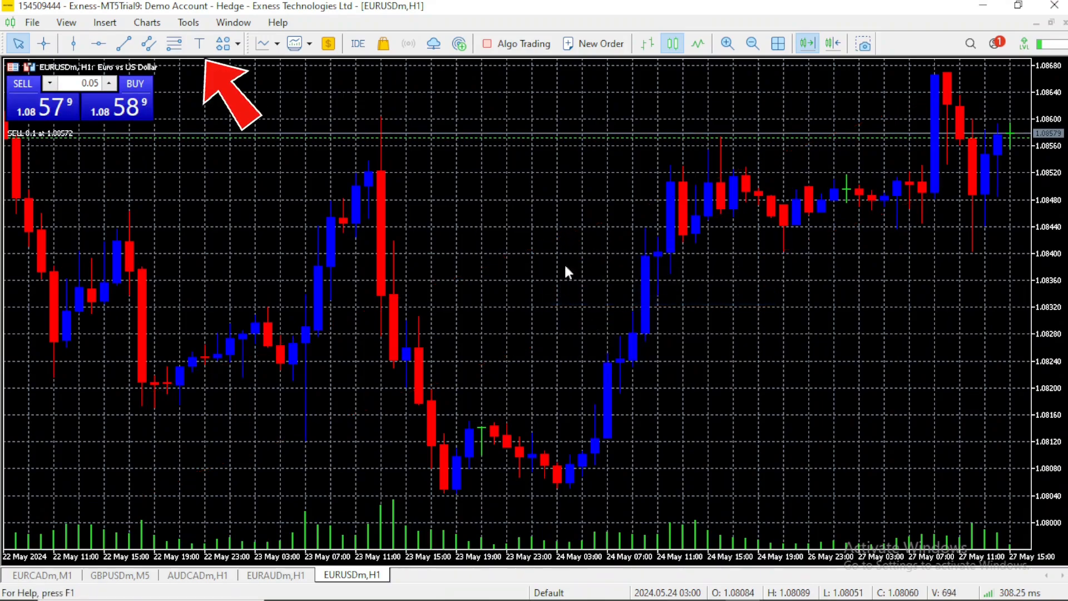
{"action": "mouse_move", "coordinate": [221, 43]}
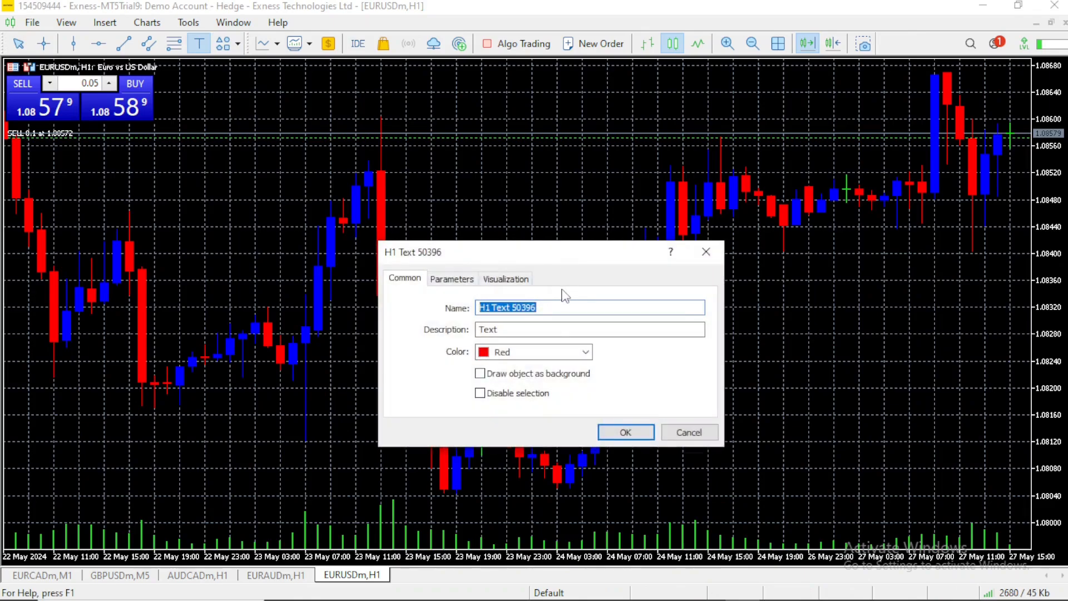
{"action": "type", "text": "DEEEE"}
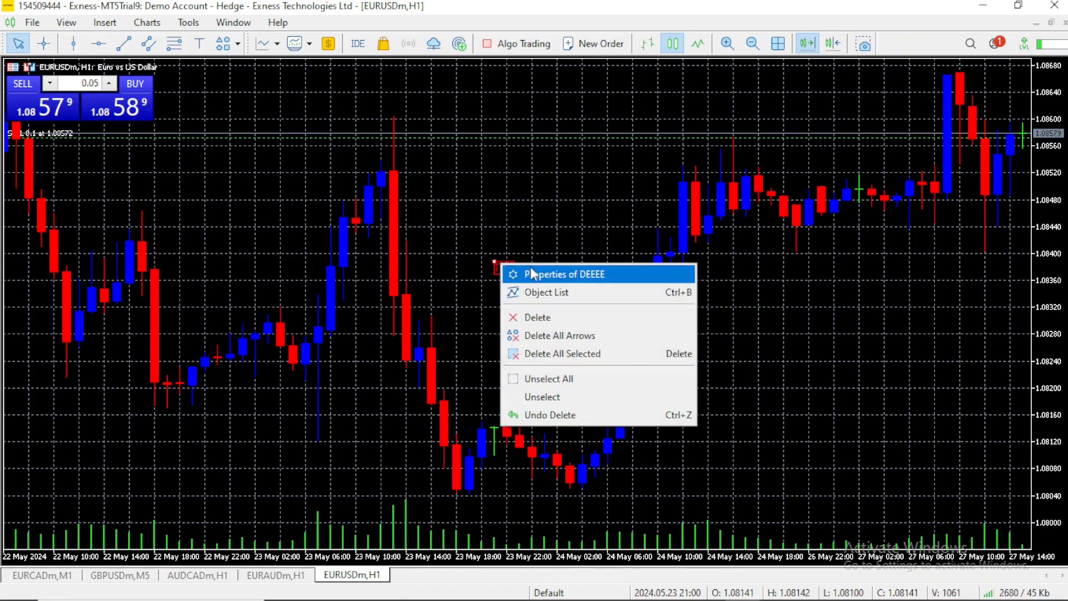
{"action": "left_click", "coordinate": [568, 273]}
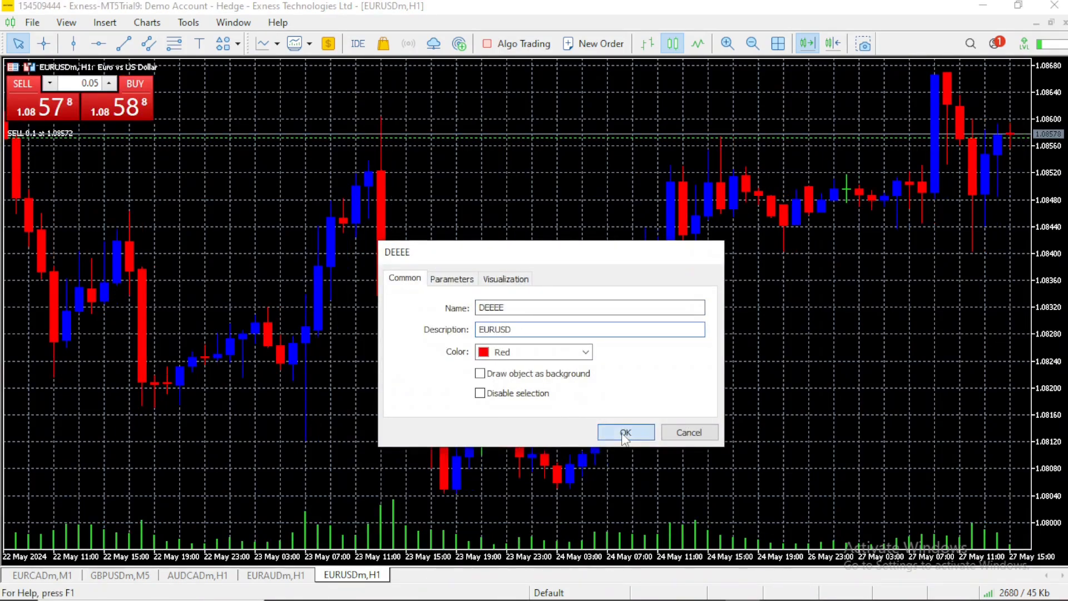
{"action": "left_click", "coordinate": [624, 432]}
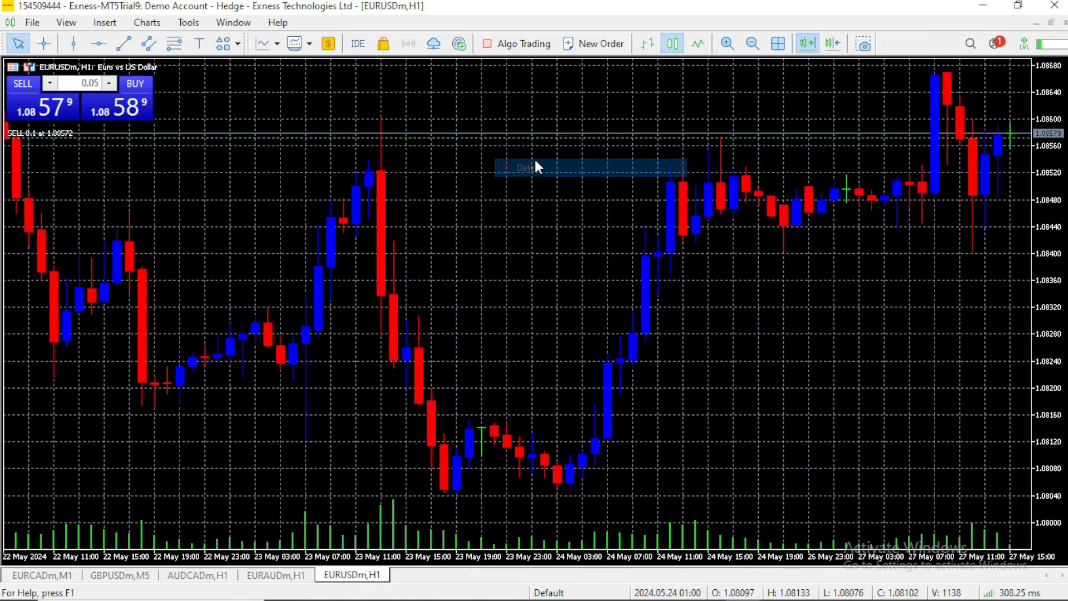
{"action": "left_click", "coordinate": [224, 43]}
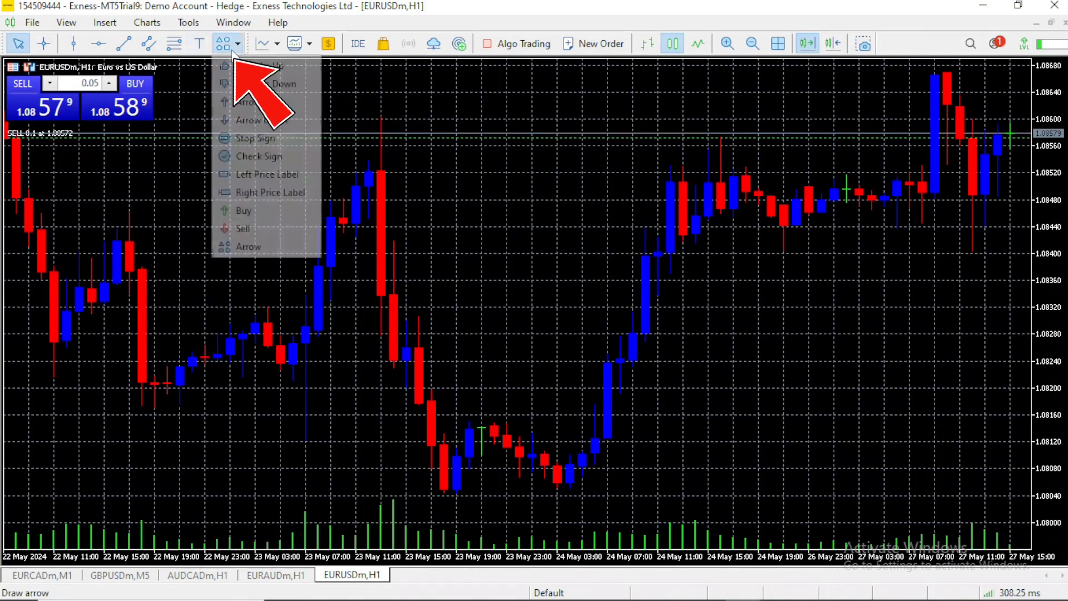
{"action": "mouse_move", "coordinate": [271, 221]}
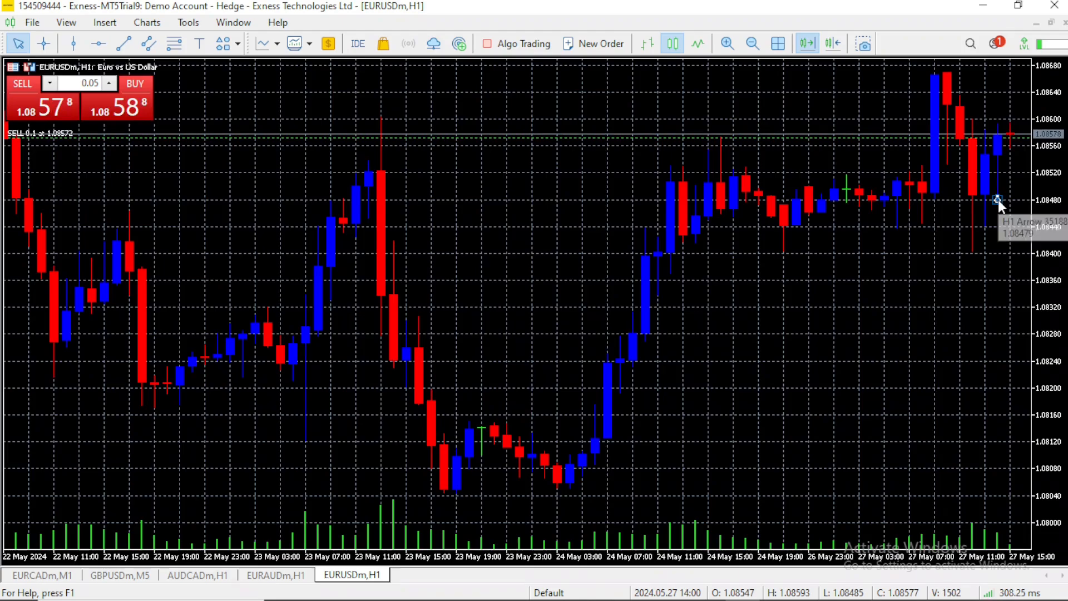
{"action": "right_click", "coordinate": [999, 204]}
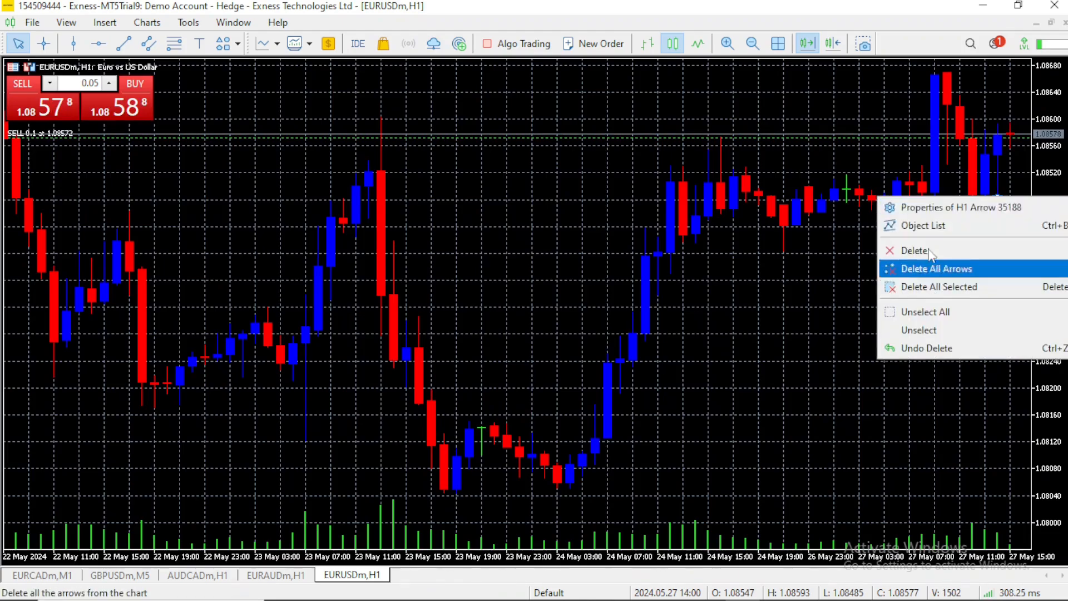
{"action": "left_click", "coordinate": [937, 268]}
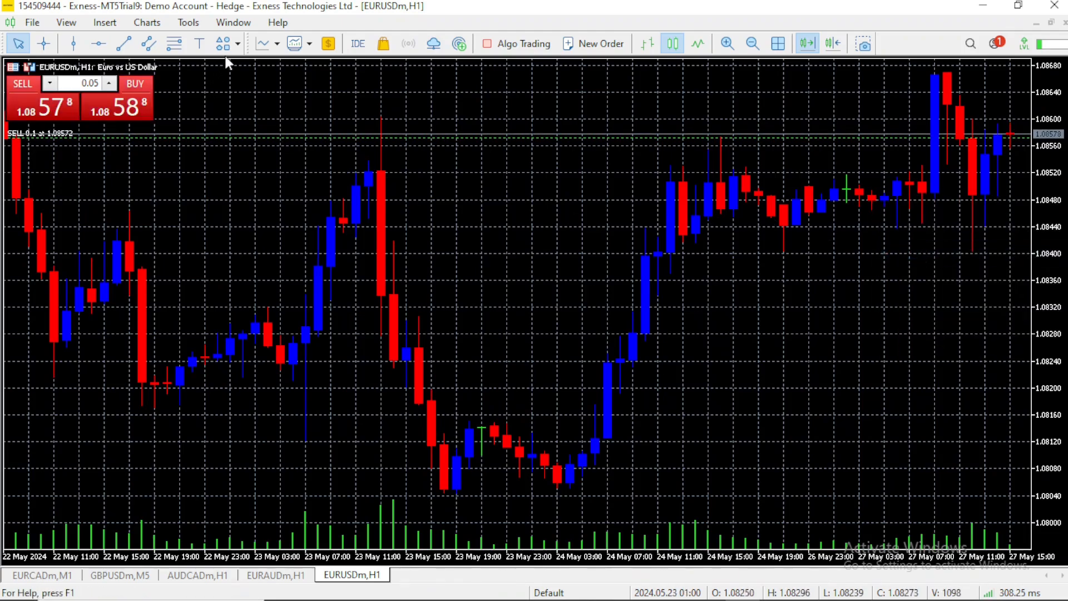
{"action": "left_click", "coordinate": [222, 43]}
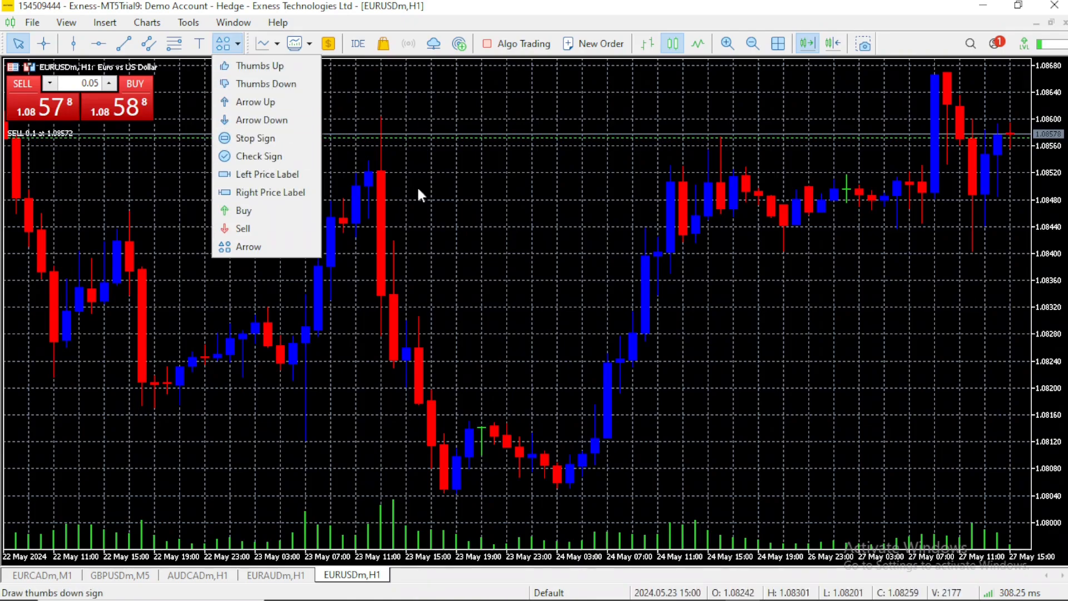
{"action": "left_click", "coordinate": [561, 246]}
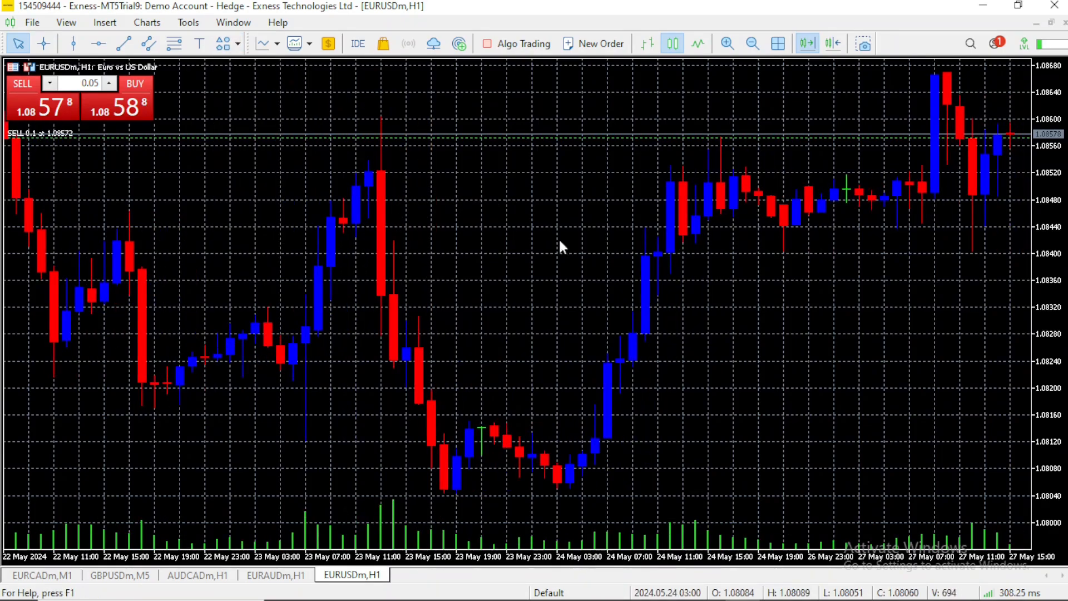